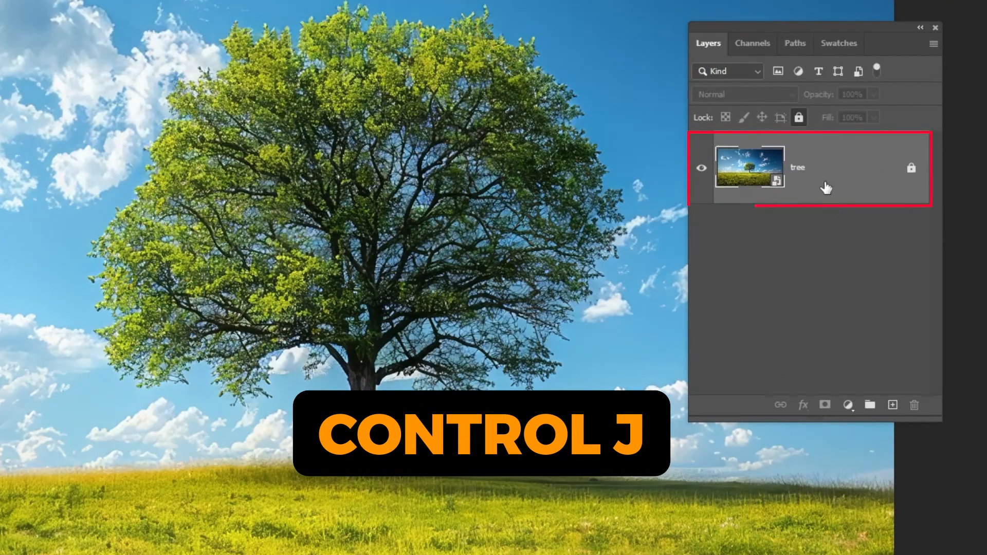
Duplicate the tree layer and show the Channels panel to prepare a Blue channel copy.
key("ctrl+j")
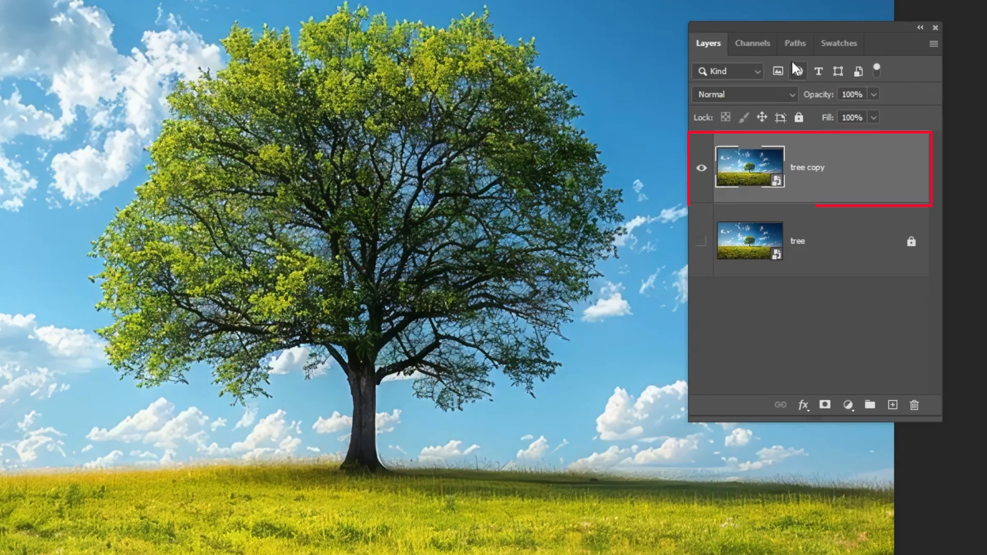
left_click(752, 43)
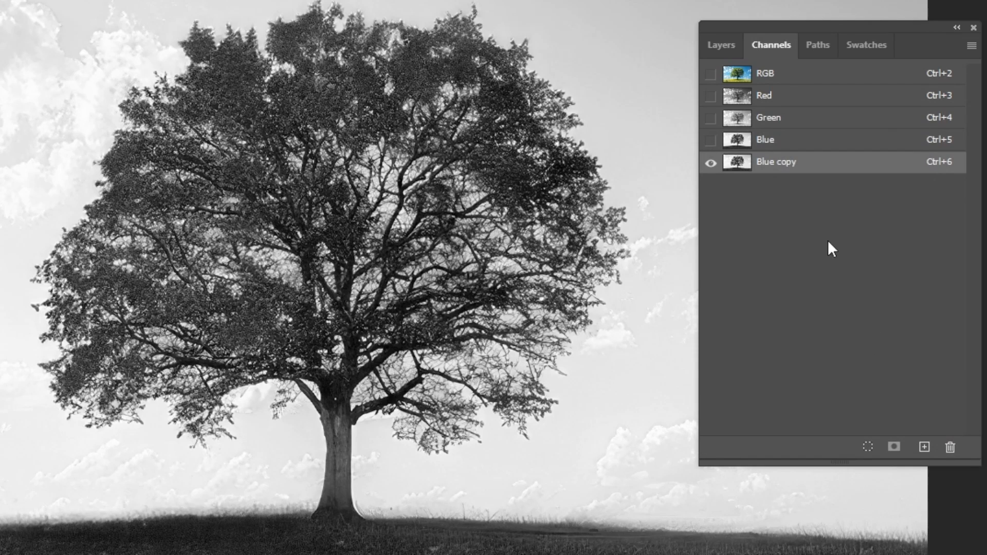
left_click(91, 11)
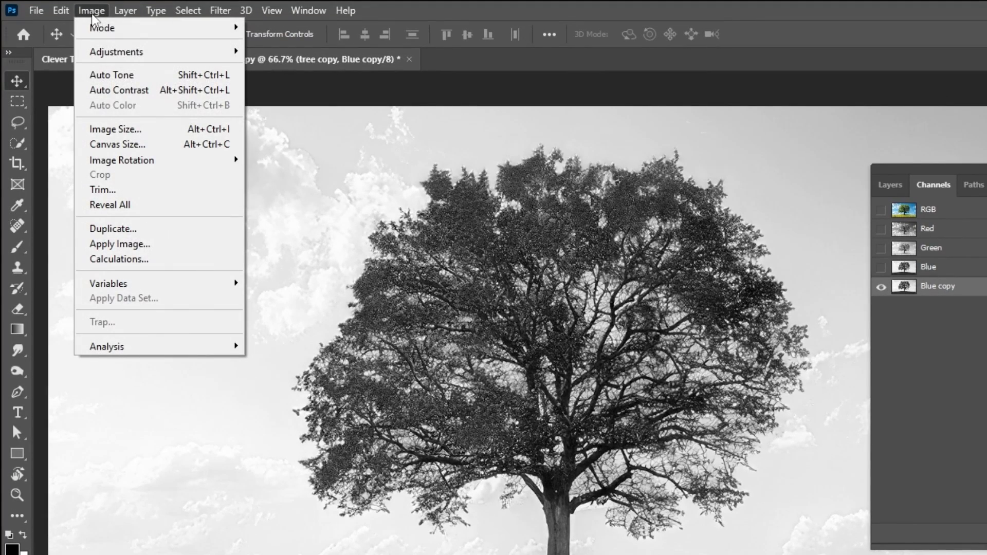
Apply Levels to the Blue copy channel with input sliders at 79 and 180.
left_click(116, 51)
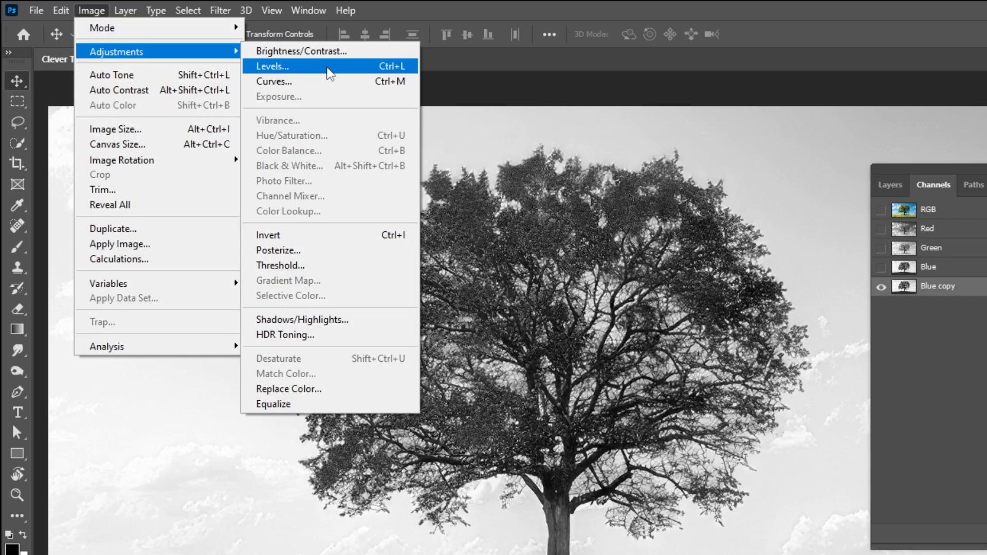
left_click(272, 66)
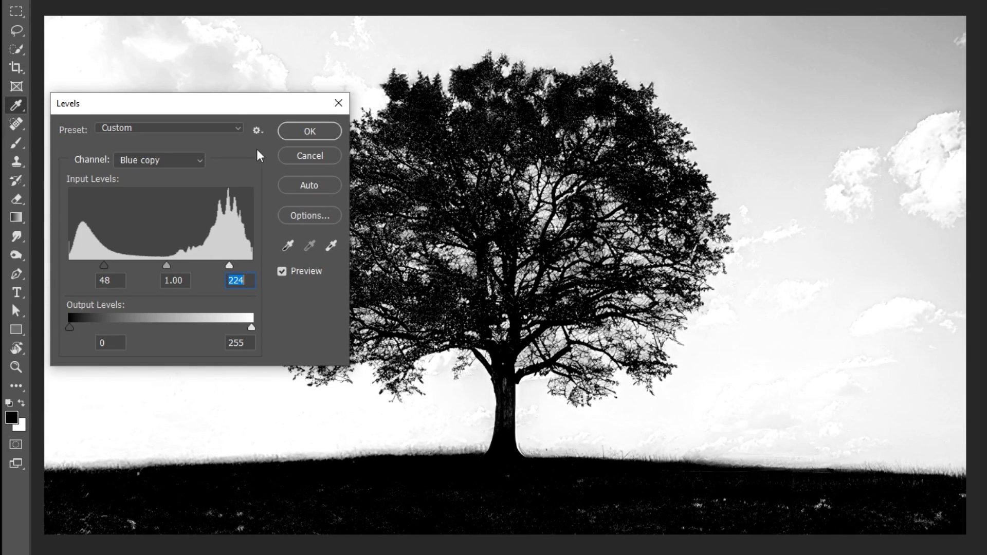
left_click_drag(189, 104, 202, 156)
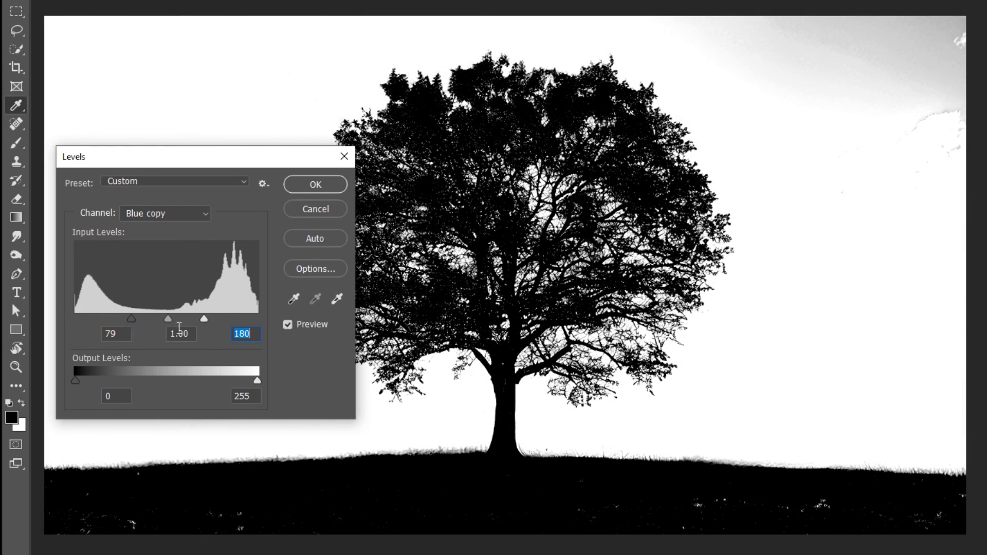
left_click(314, 184)
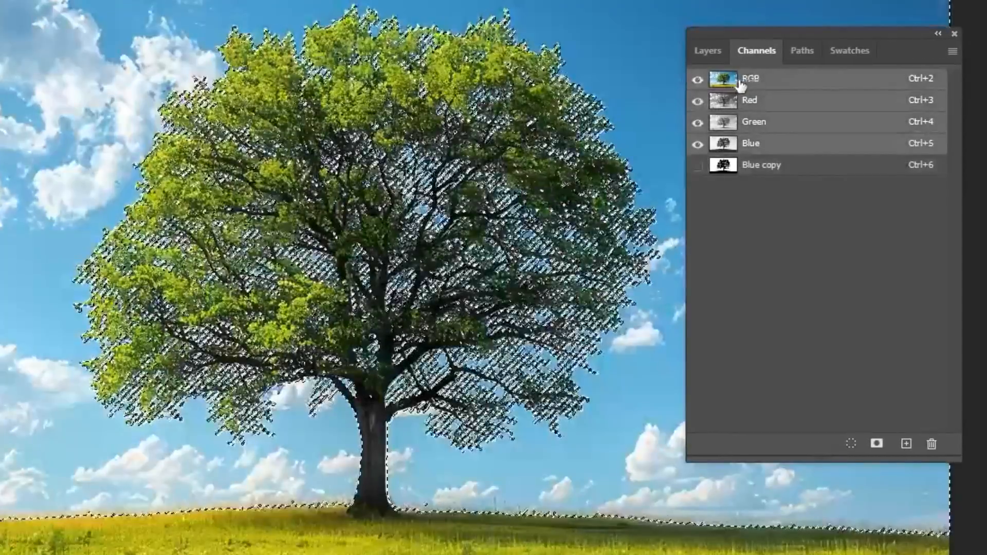
Add an inverted layer mask from the selection to the tree copy layer, hiding the sky.
left_click(707, 50)
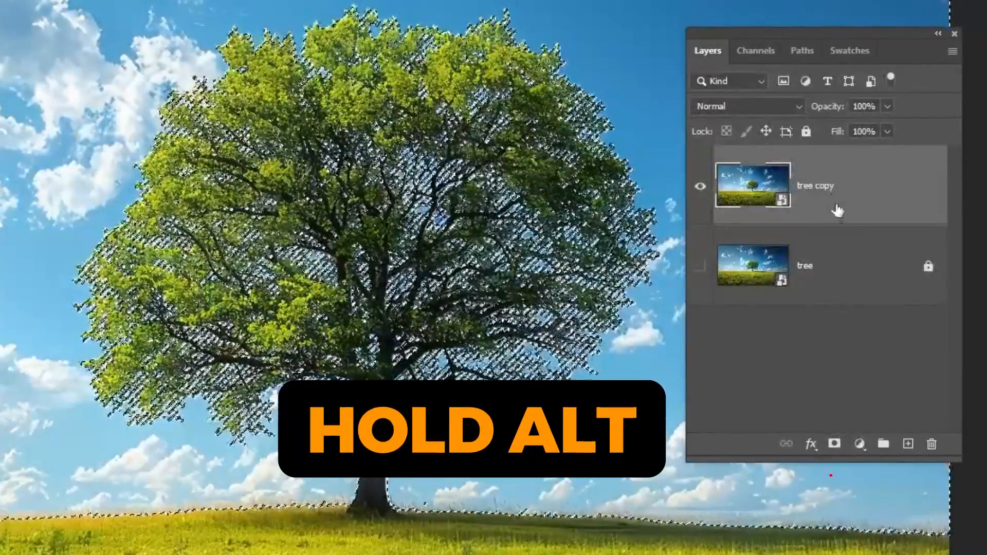
left_click(835, 443)
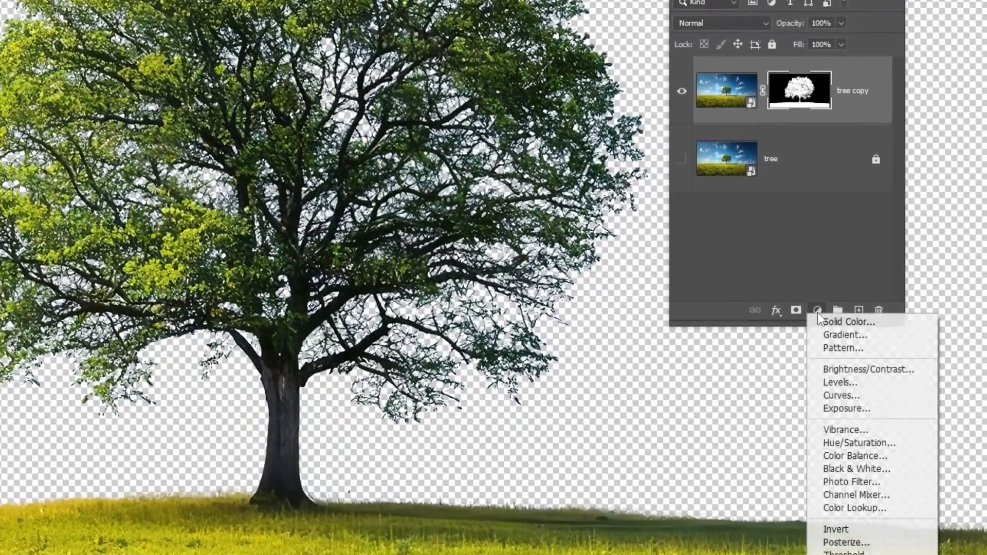
Create a Hue/Saturation adjustment layer above the masked tree copy.
left_click(858, 443)
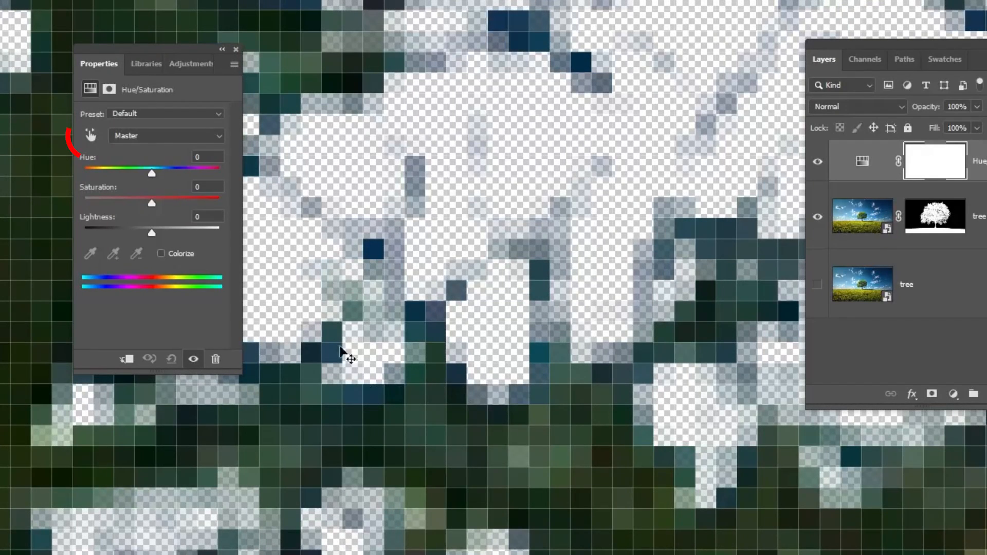
mouse_move(337, 293)
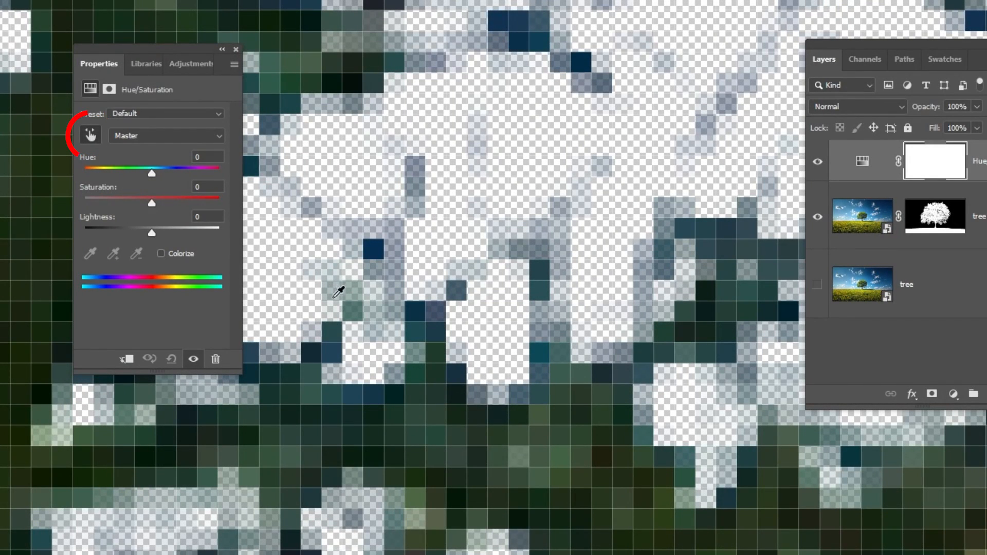
Sample the blue fringe, then set cyan Hue to -133 and Saturation to -53.
left_click(166, 136)
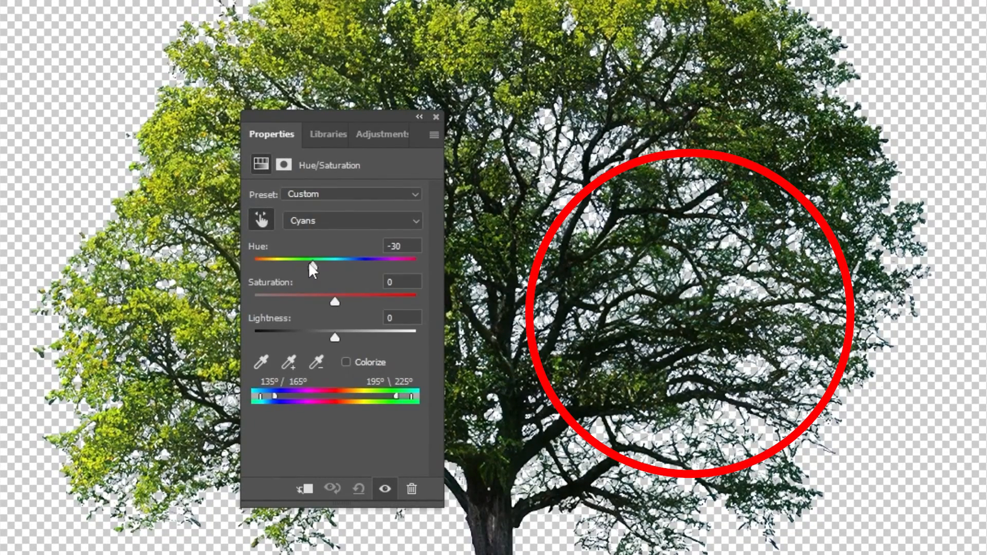
left_click_drag(313, 259, 271, 259)
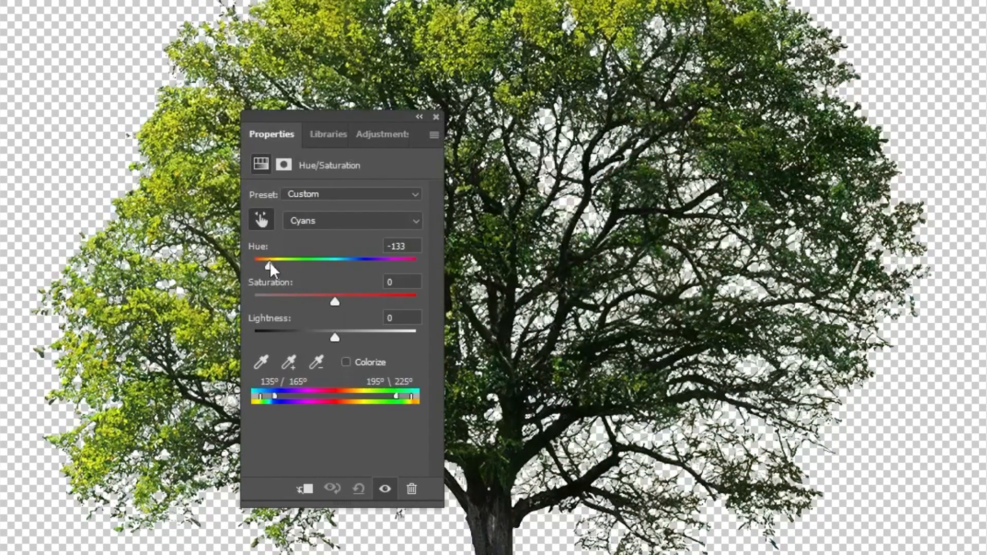
left_click_drag(335, 295, 292, 294)
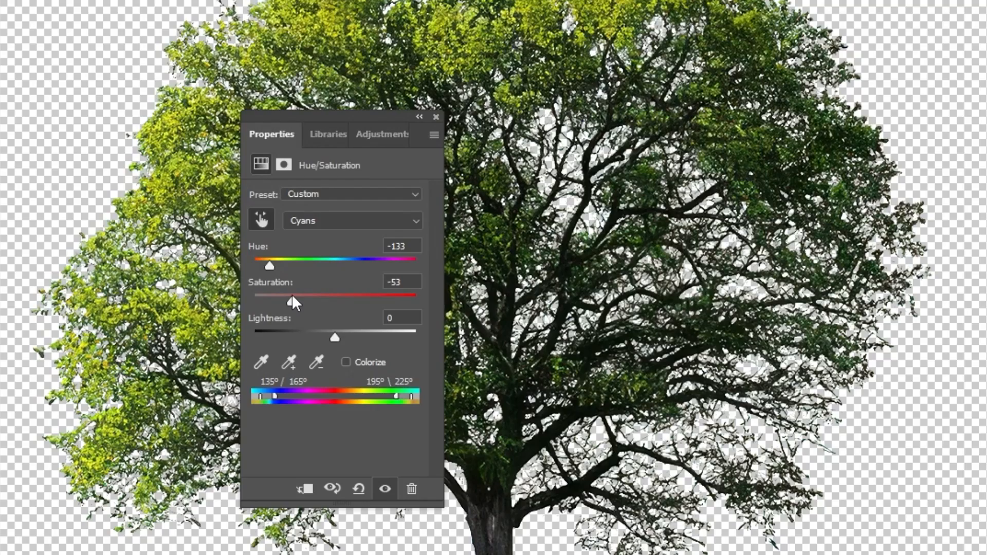